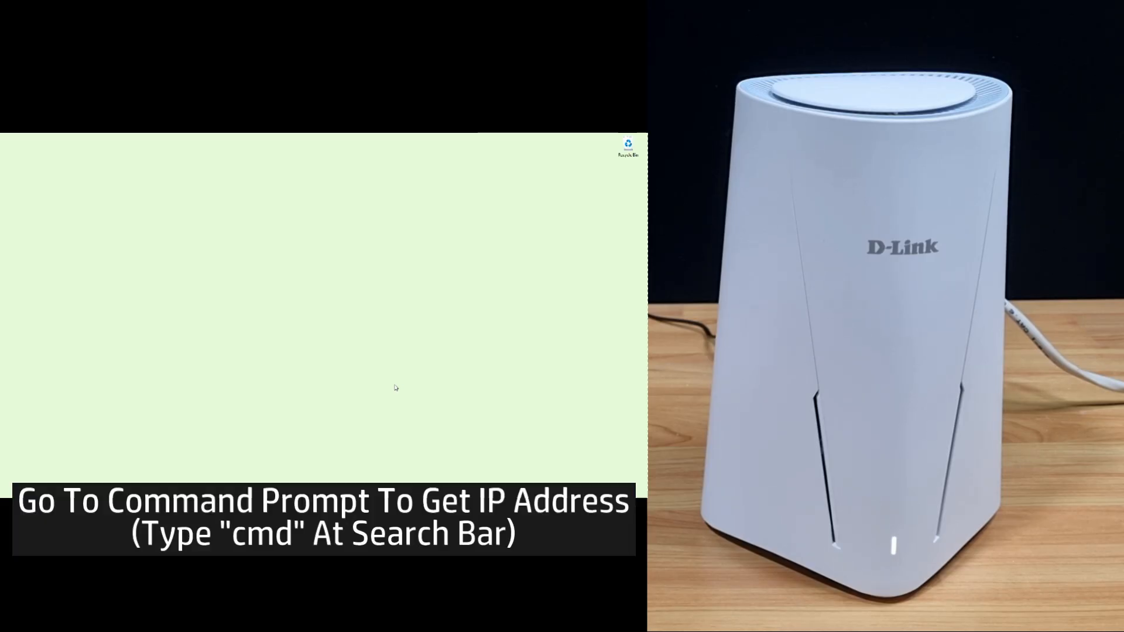
pyautogui.moveTo(379, 401)
pyautogui.write('ipconfig')
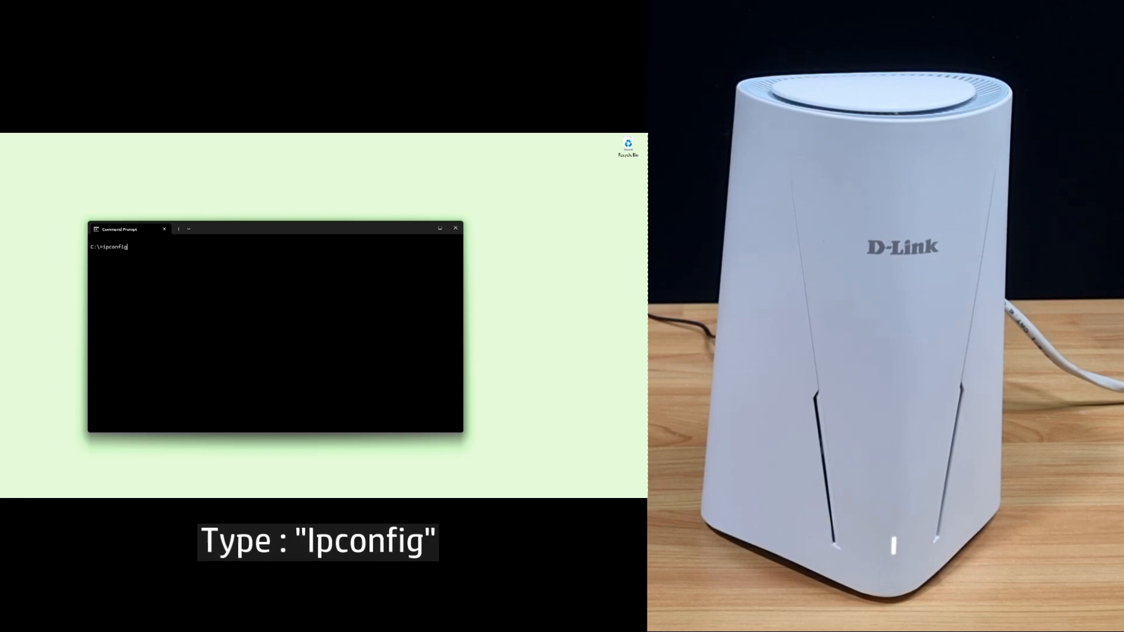
# Step: Run ipconfig in Command Prompt to show the gateway address
pyautogui.press('Enter')
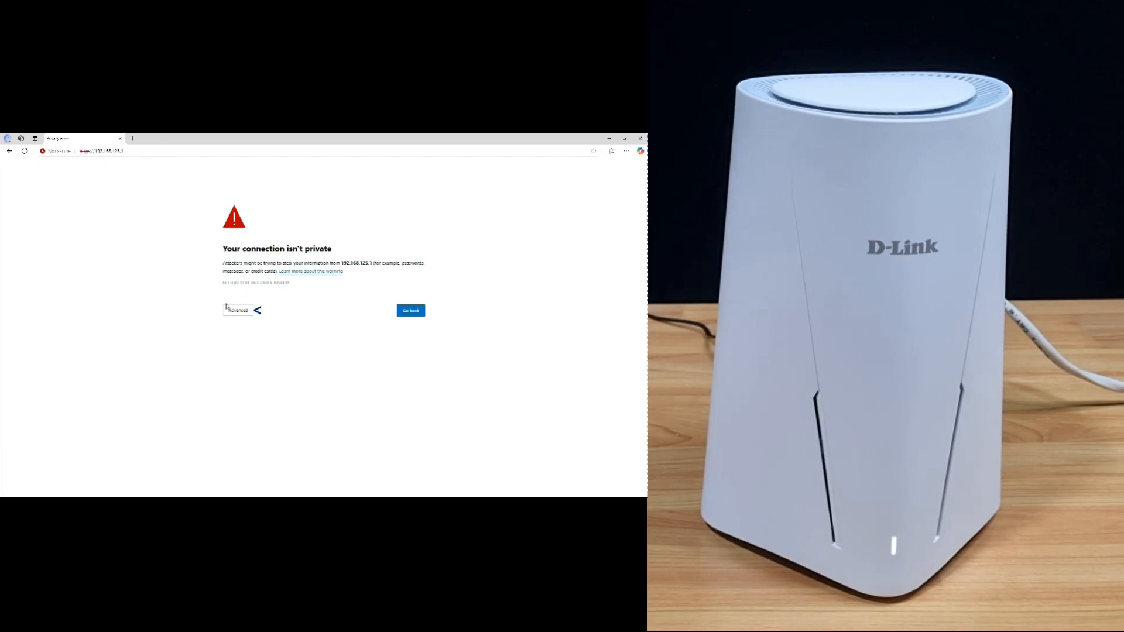
# Step: Bypass the privacy warning via Advanced and continue to 192.168.125.1
pyautogui.click(237, 311)
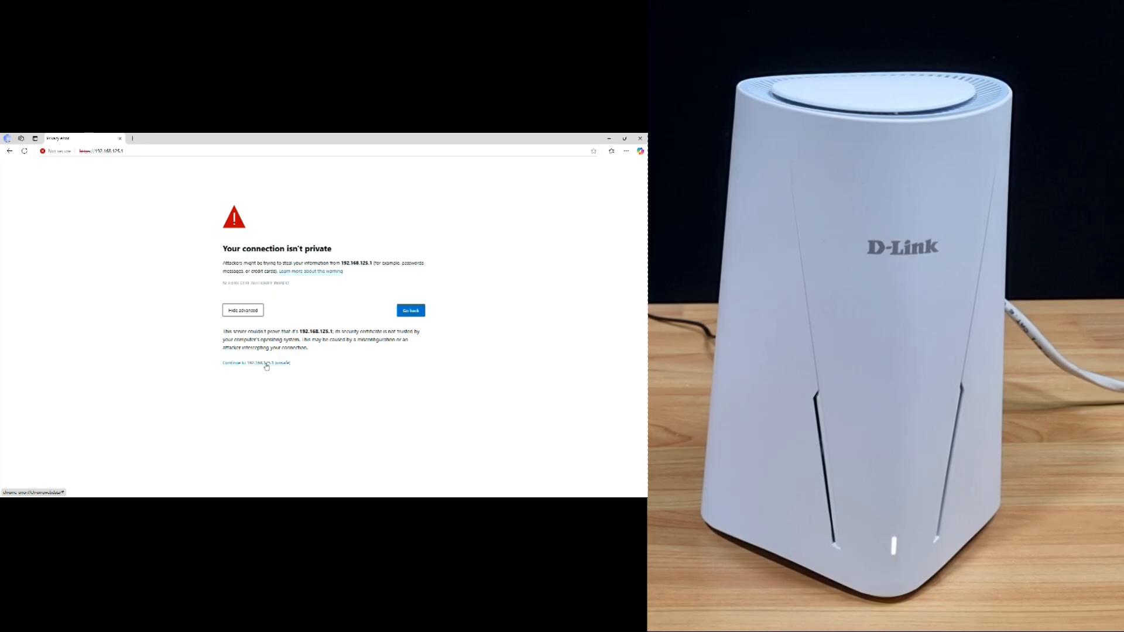
pyautogui.click(257, 363)
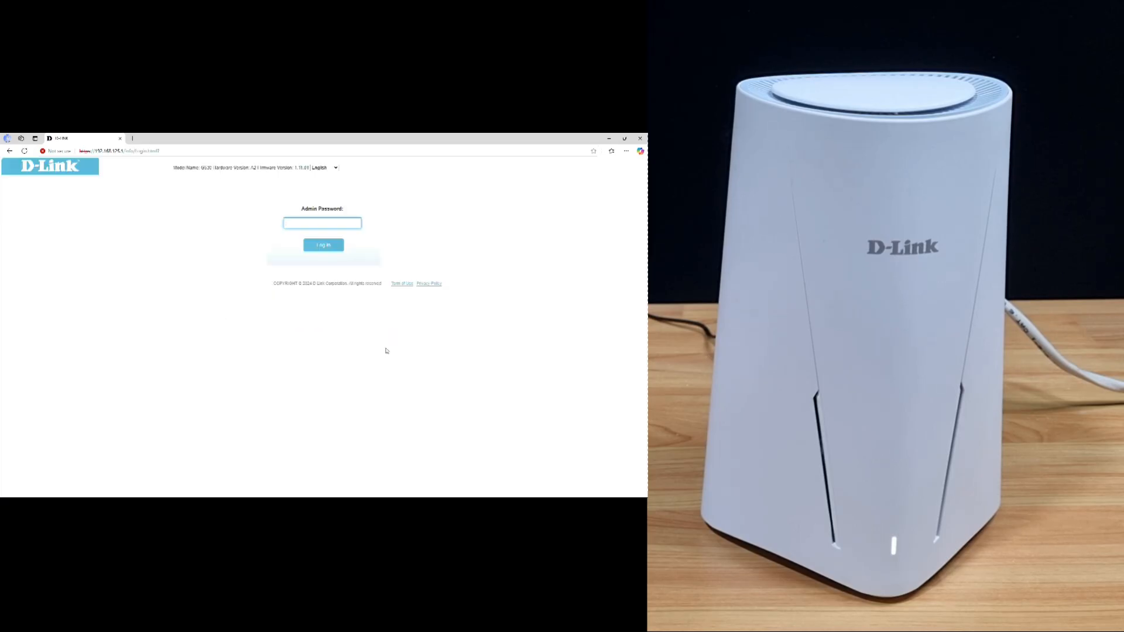
# Step: Enter the admin password and log in to reach the router dashboard
pyautogui.click(322, 224)
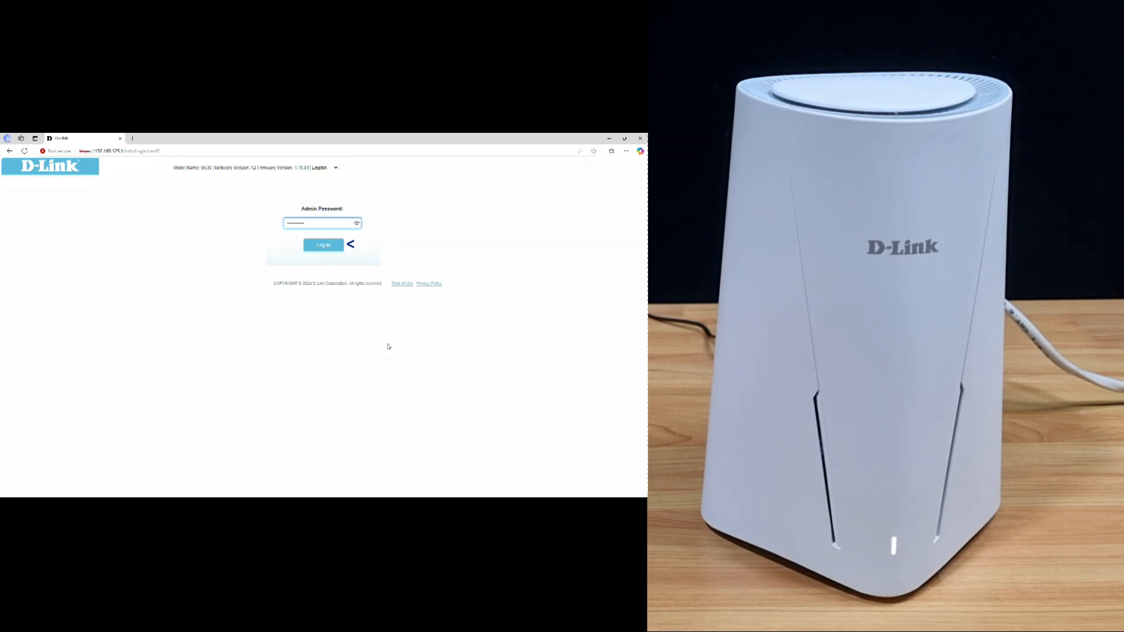
pyautogui.click(323, 245)
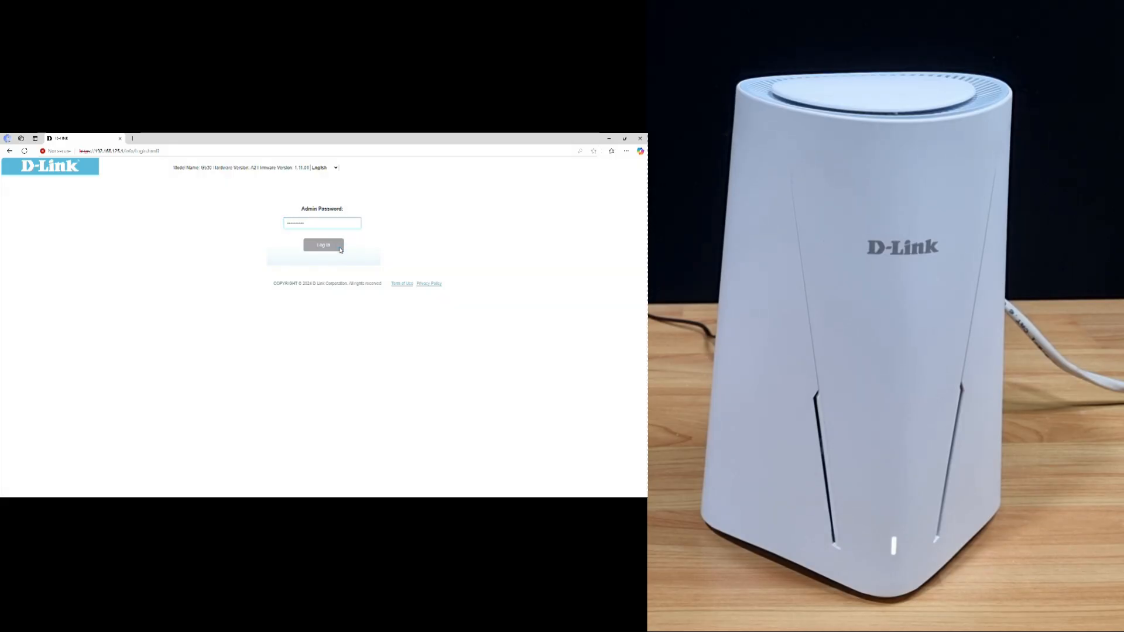
pyautogui.click(323, 245)
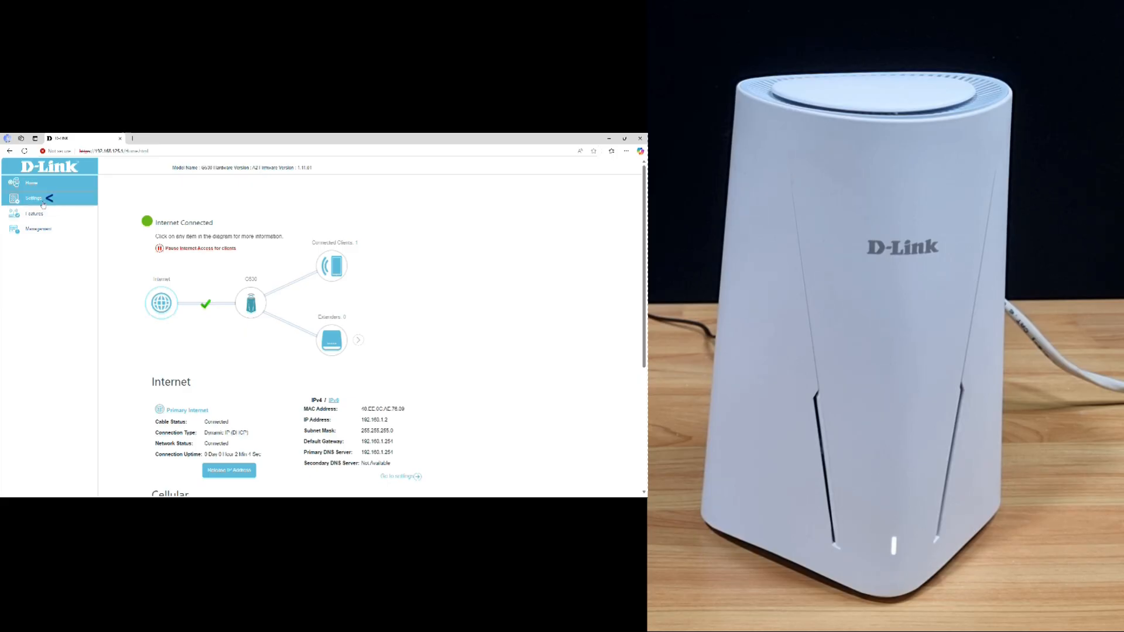
# Step: Go to Settings > Failover in the left sidebar
pyautogui.click(35, 197)
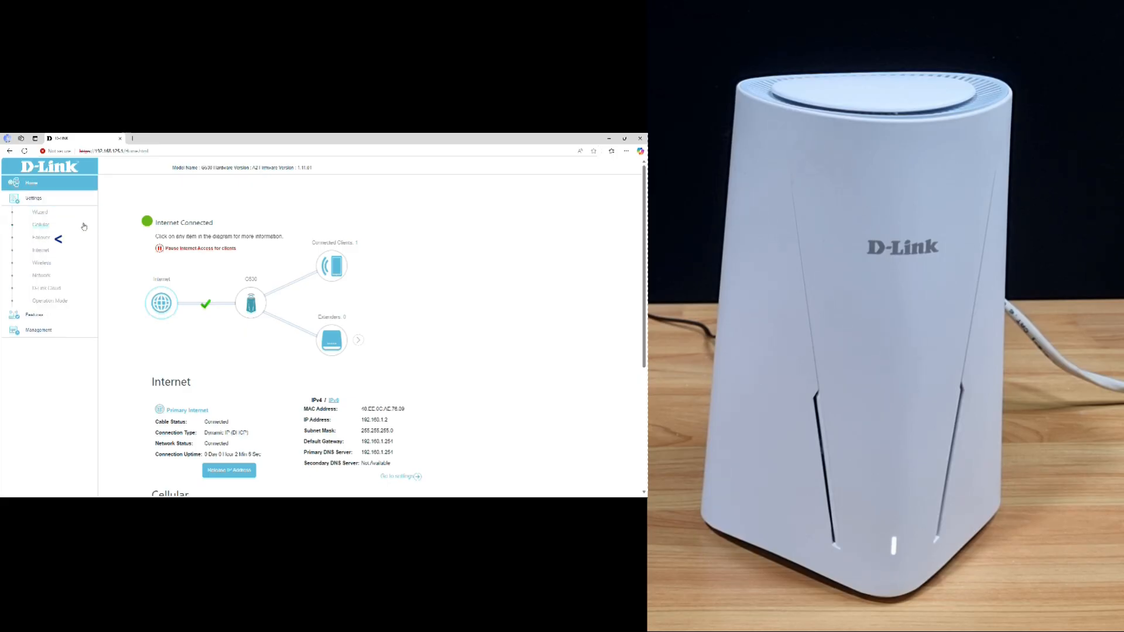
pyautogui.moveTo(67, 239)
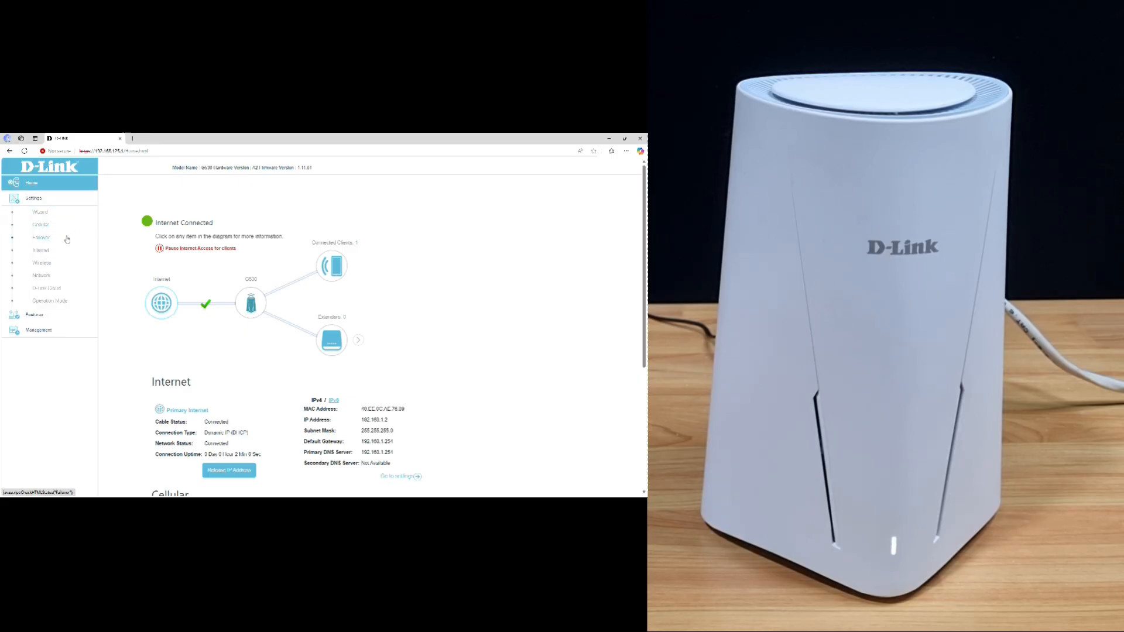
pyautogui.click(40, 238)
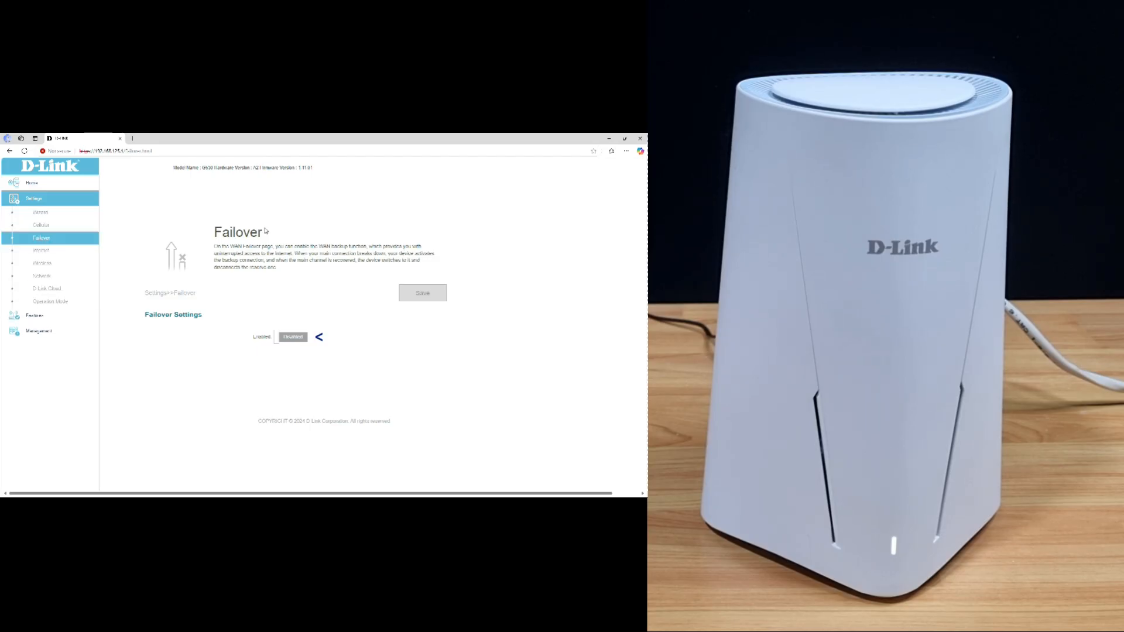
pyautogui.moveTo(277, 347)
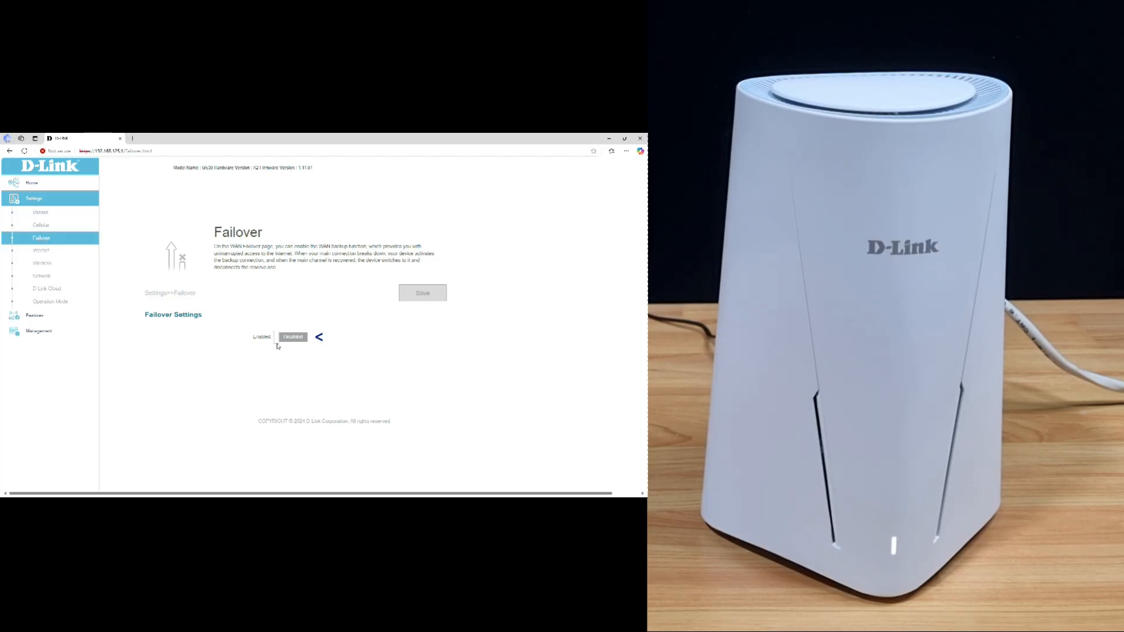
# Step: Switch Failover to Enabled and save with default hosts and timings
pyautogui.click(293, 336)
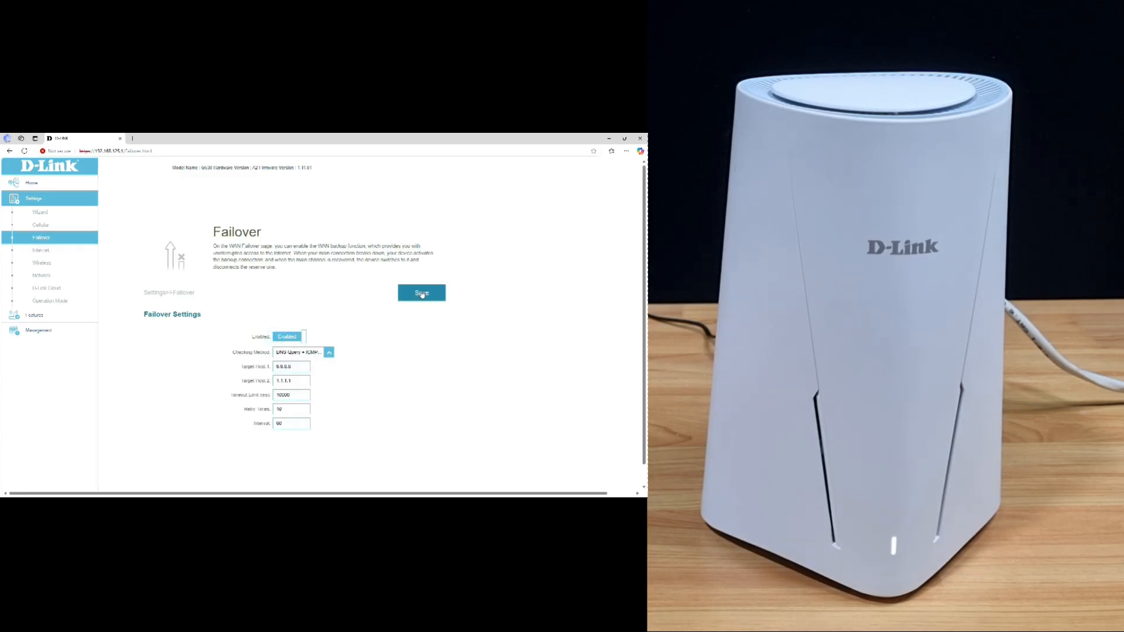
pyautogui.click(421, 293)
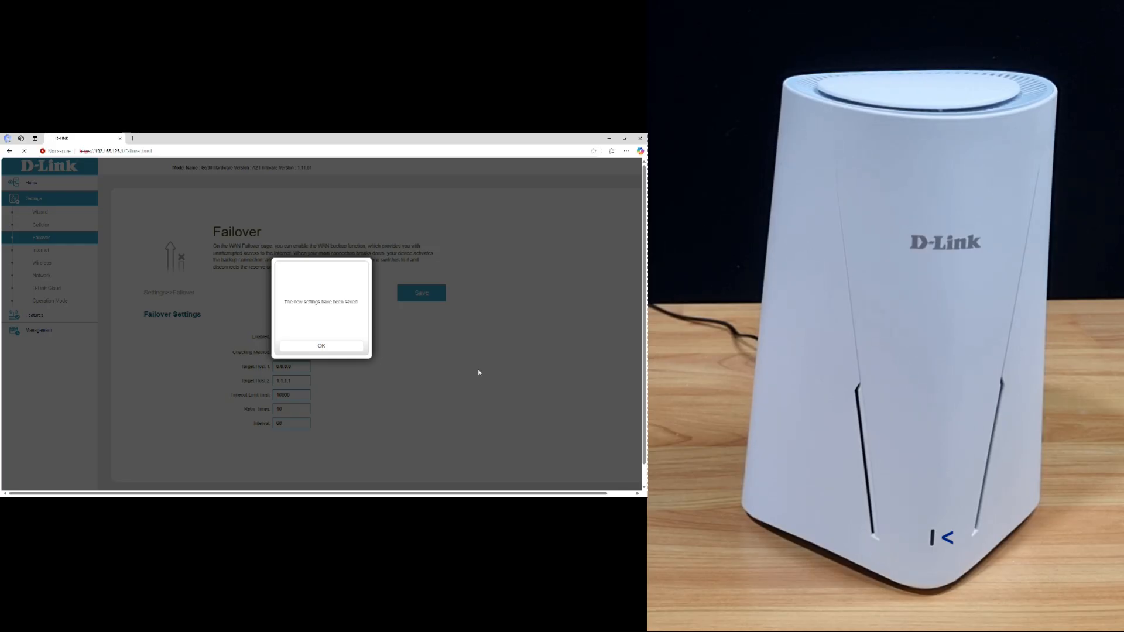
# Step: Dismiss the 'new settings have been saved' confirmation
pyautogui.click(321, 346)
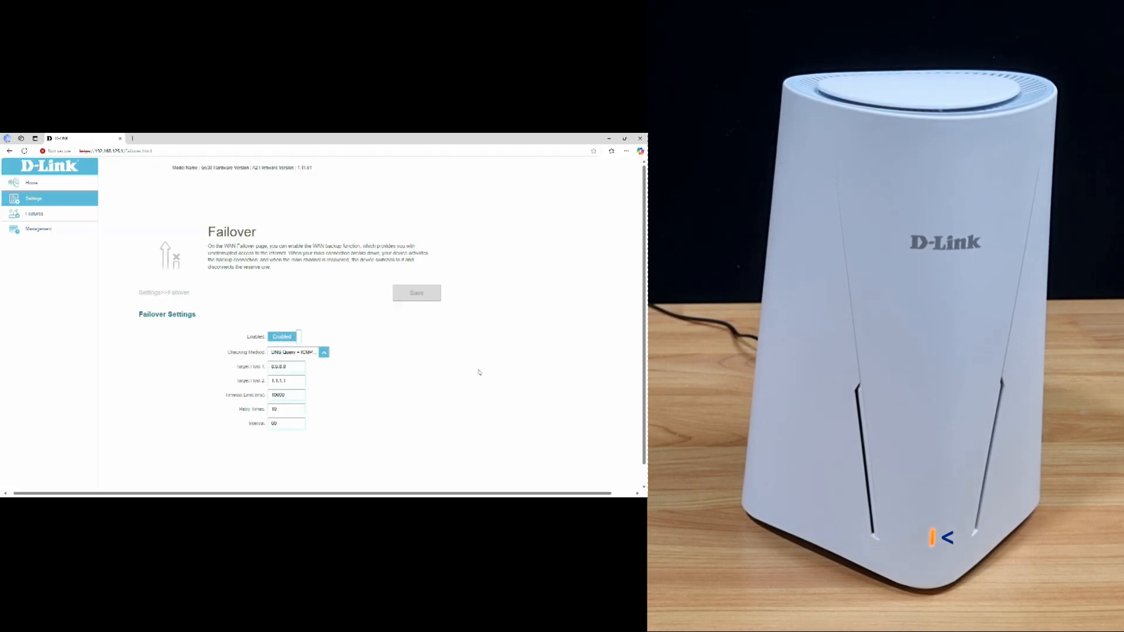
pyautogui.click(37, 198)
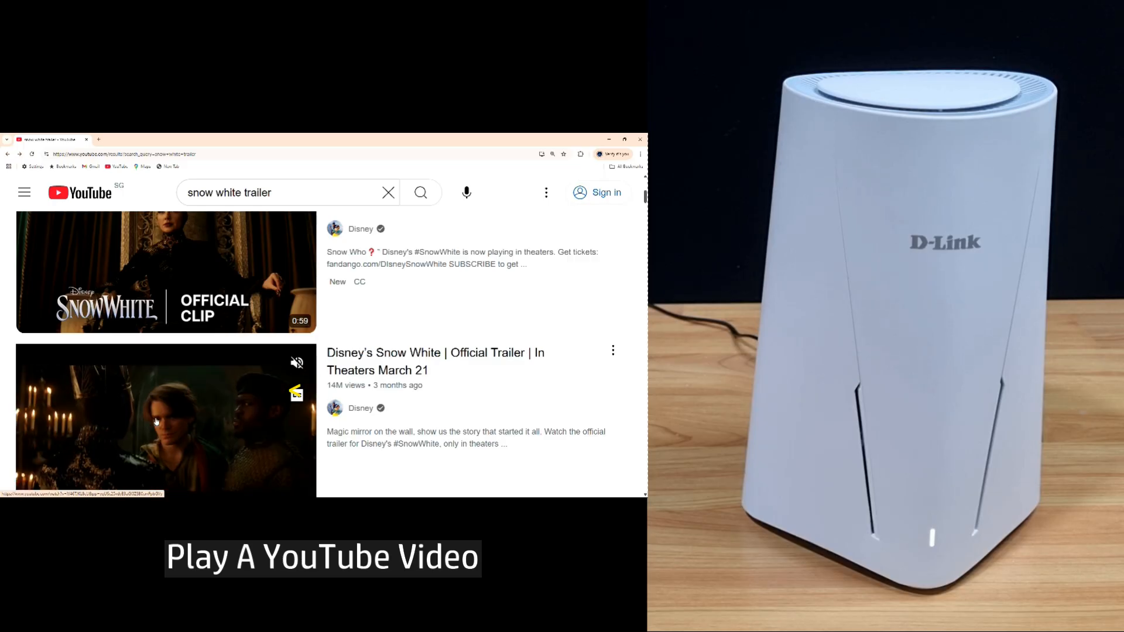
# Step: Open the 'Disney's Snow White | Official Trailer' video from the search results
pyautogui.click(157, 420)
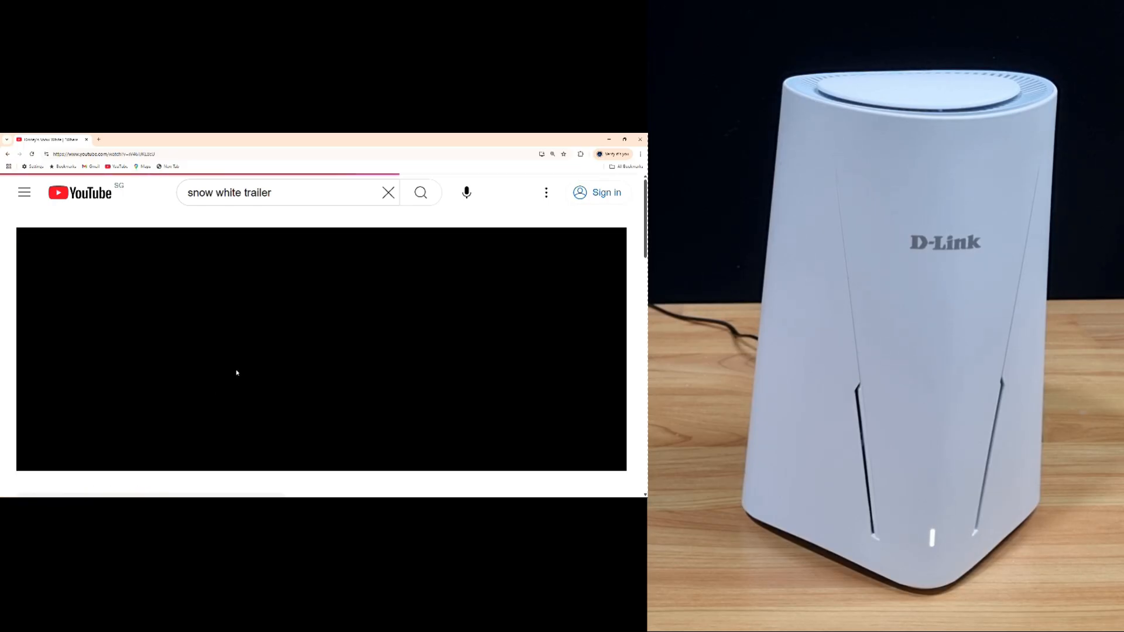